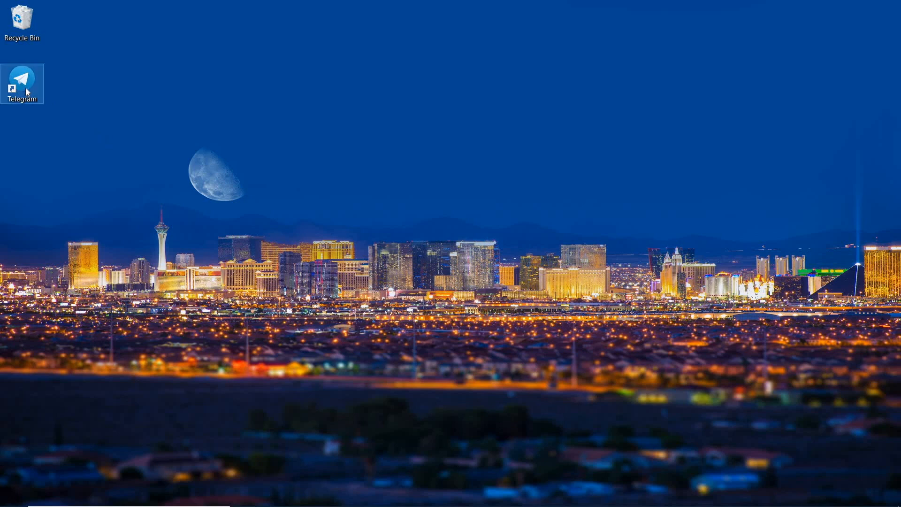
Launch Telegram, search 'Botfather' and open the verified BotFather chat.
{"action": "double_click", "coordinate": [21, 76]}
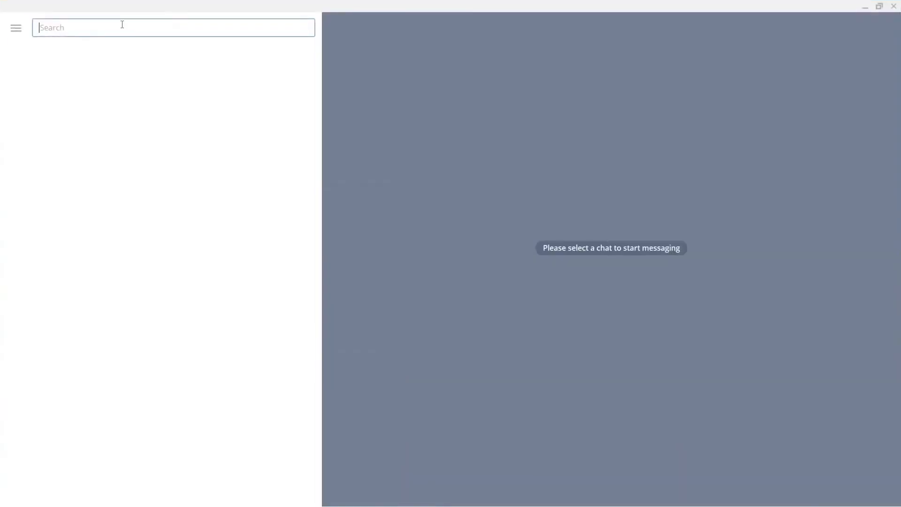
{"action": "type", "text": "Botfather"}
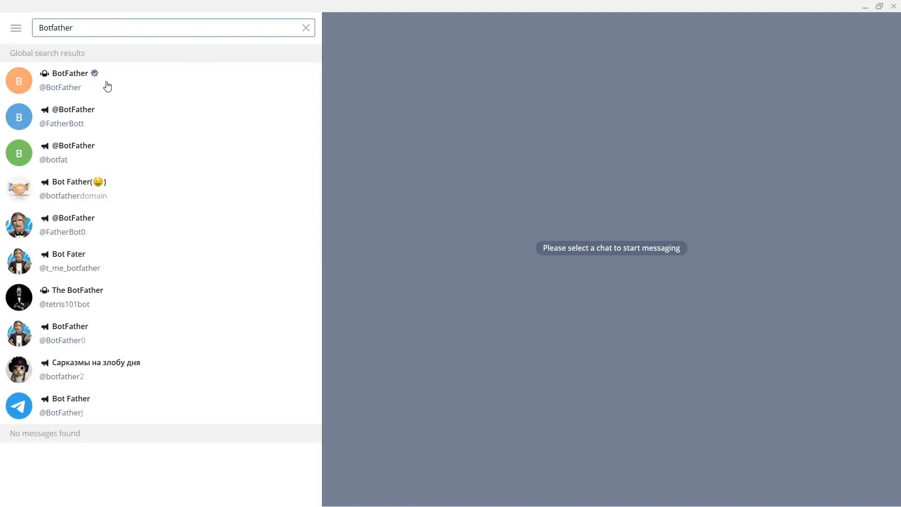
{"action": "left_click", "coordinate": [68, 81]}
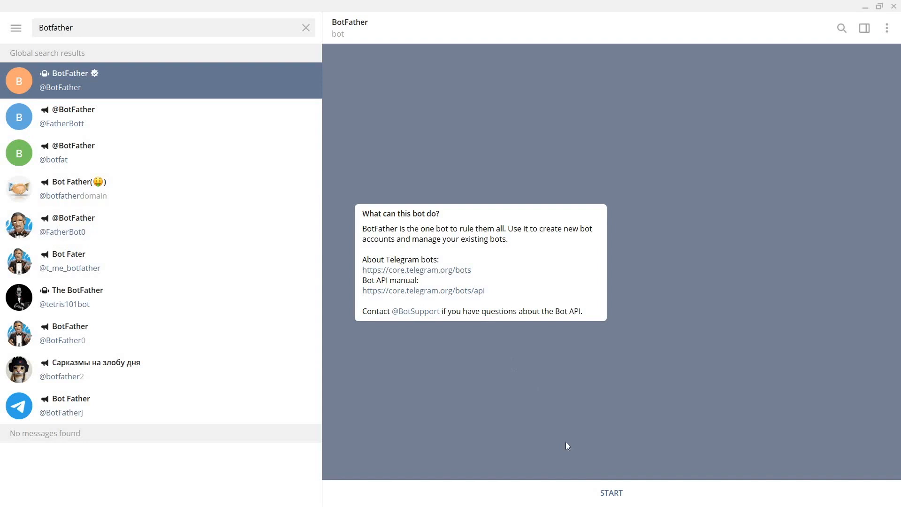
Start BotFather and create bot OPMANAGERALARMS with username ManageEngineOpManager_bot to get its token.
{"action": "left_click", "coordinate": [611, 493]}
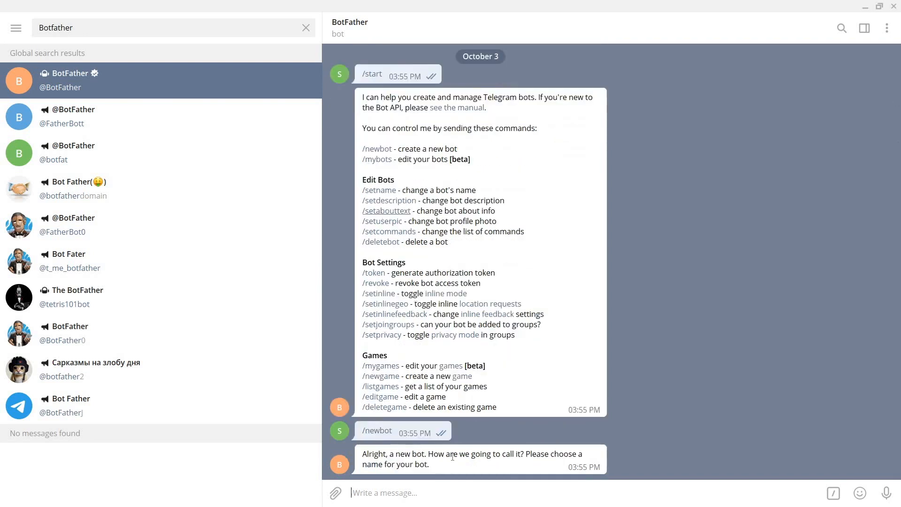
{"action": "type", "text": "OPMANAGERA"}
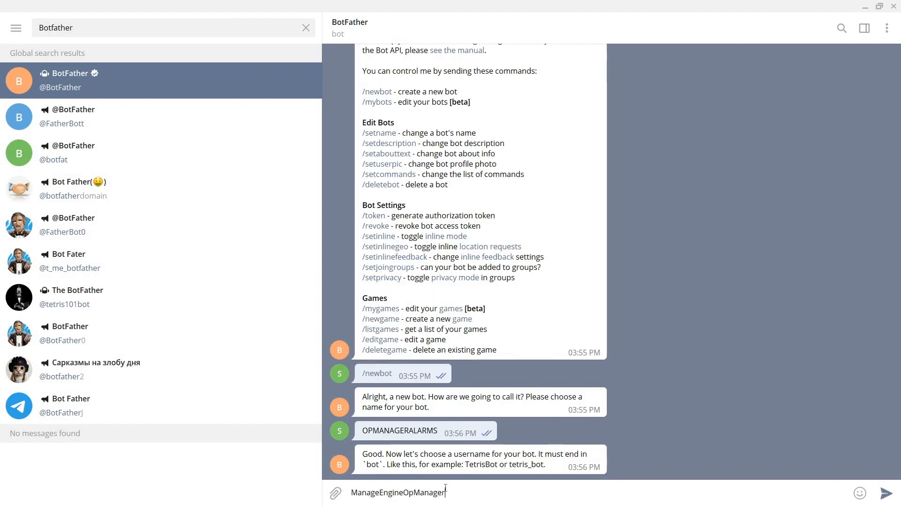
{"action": "type", "text": "_bot"}
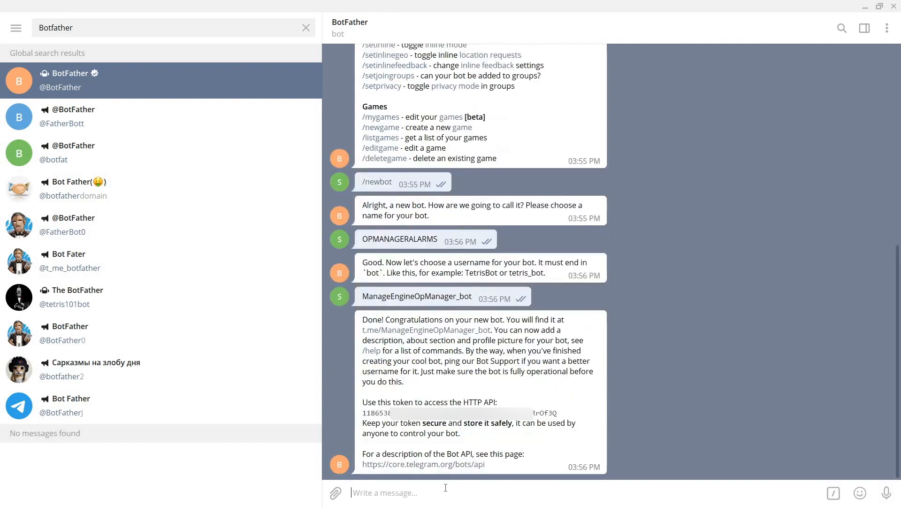
{"action": "mouse_move", "coordinate": [443, 486]}
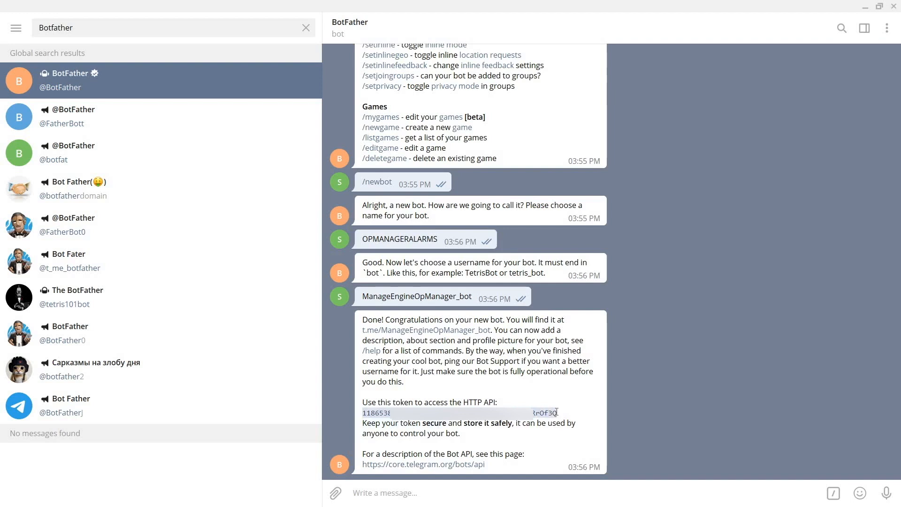
Copy the new bot's HTTP API token from BotFather's message.
{"action": "right_click", "coordinate": [550, 413]}
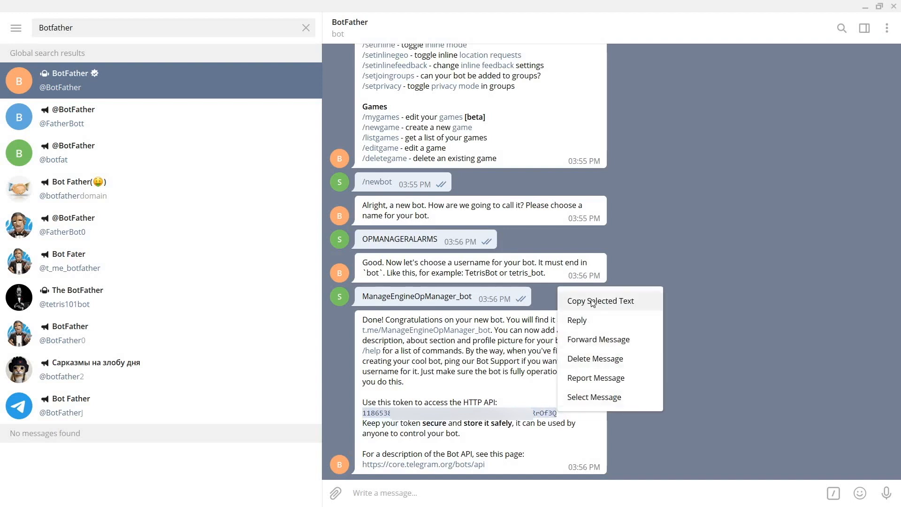
{"action": "left_click", "coordinate": [601, 301]}
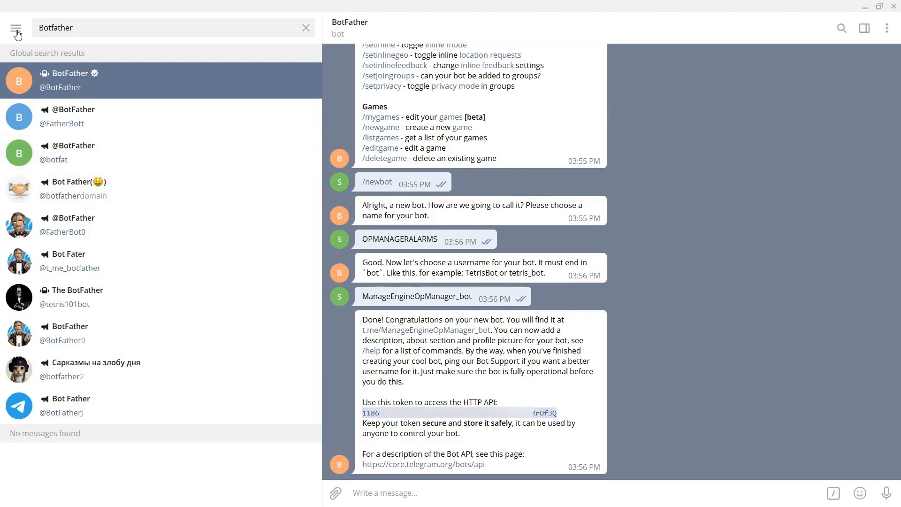
Start a new group named OpManagerAlerts_HeadOffice from the main menu.
{"action": "left_click", "coordinate": [16, 29]}
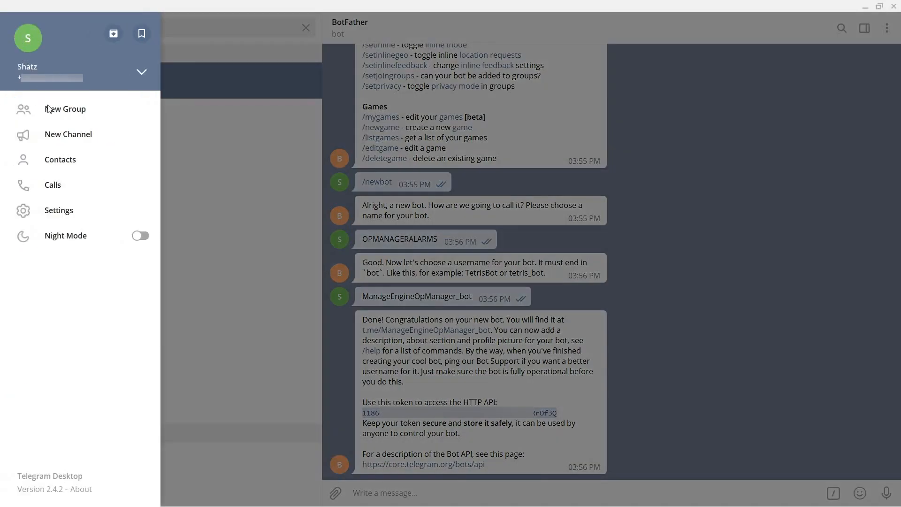
{"action": "left_click", "coordinate": [65, 109]}
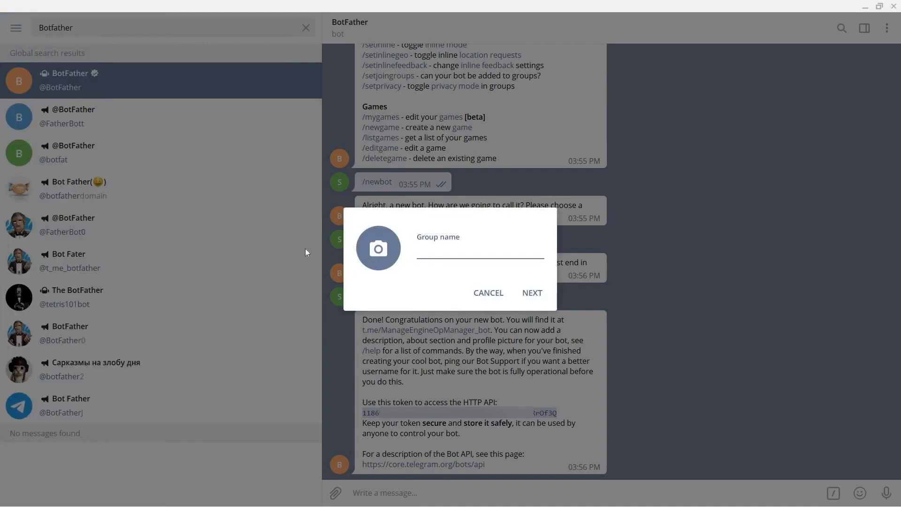
{"action": "type", "text": "OpManagerAlerts_HeadOffice"}
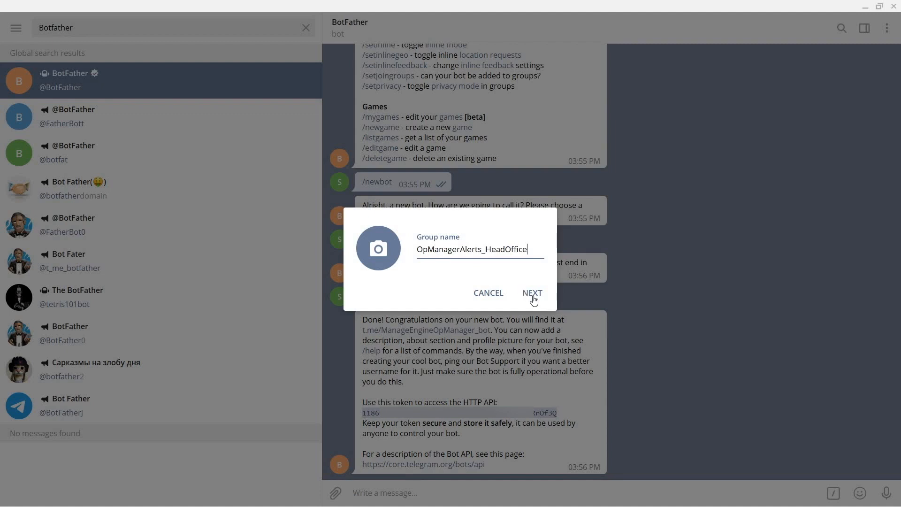
{"action": "left_click", "coordinate": [530, 293]}
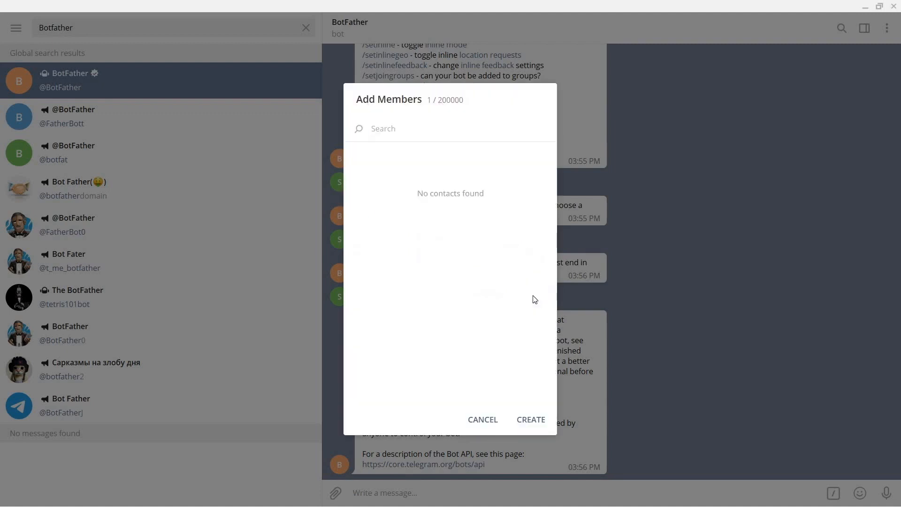
{"action": "mouse_move", "coordinate": [485, 219]}
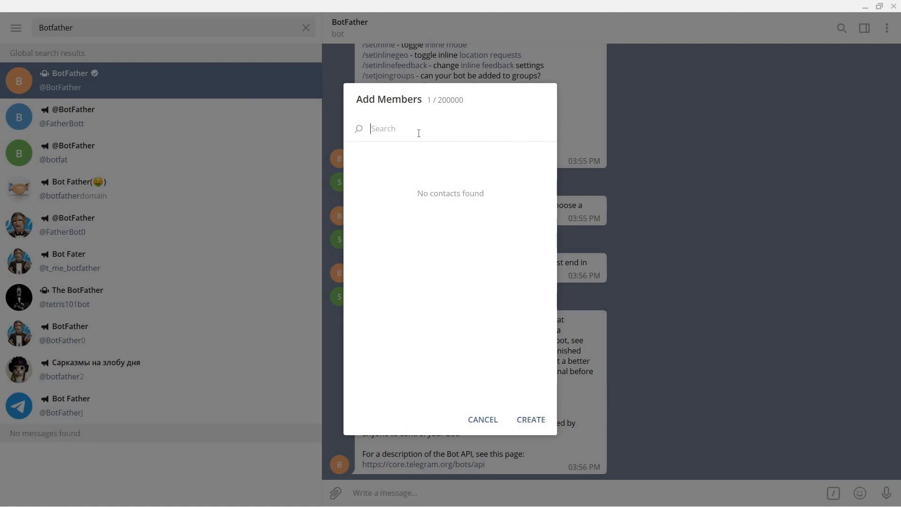
Search for 'paul' and add the found contacts as group members.
{"action": "type", "text": "paul"}
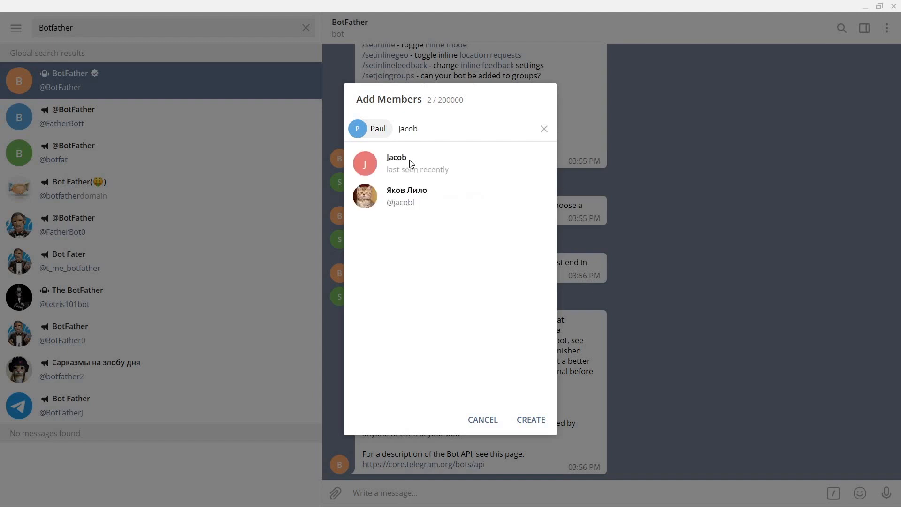
{"action": "left_click", "coordinate": [408, 164]}
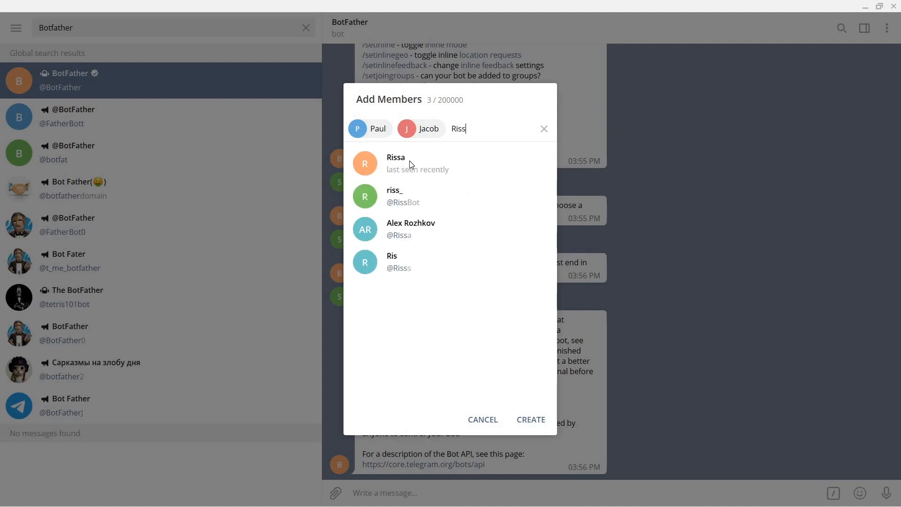
{"action": "left_click", "coordinate": [396, 164]}
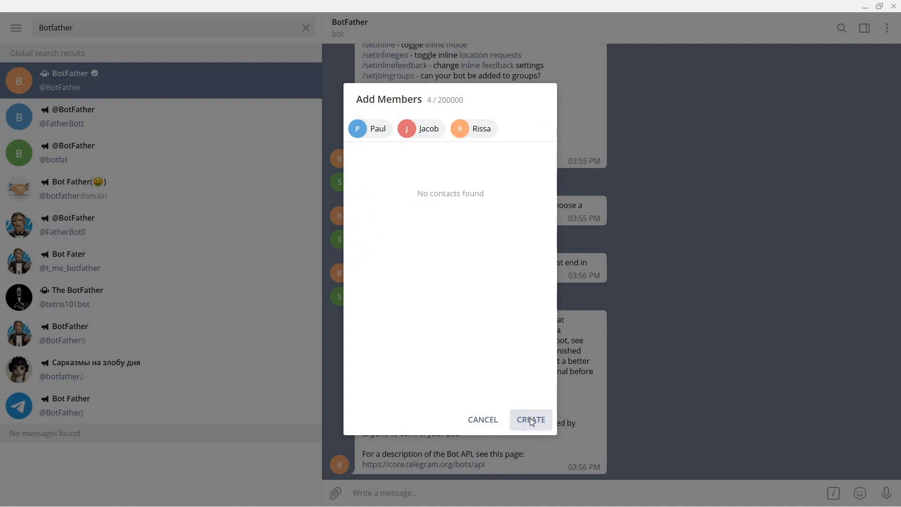
Create the group and send the greeting 'Hello Team..!' in it.
{"action": "left_click", "coordinate": [530, 420]}
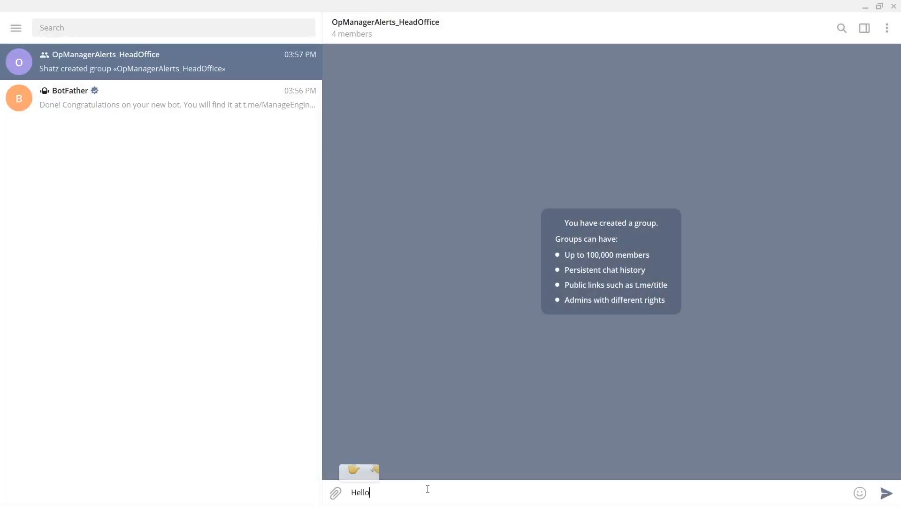
{"action": "type", "text": "Te"}
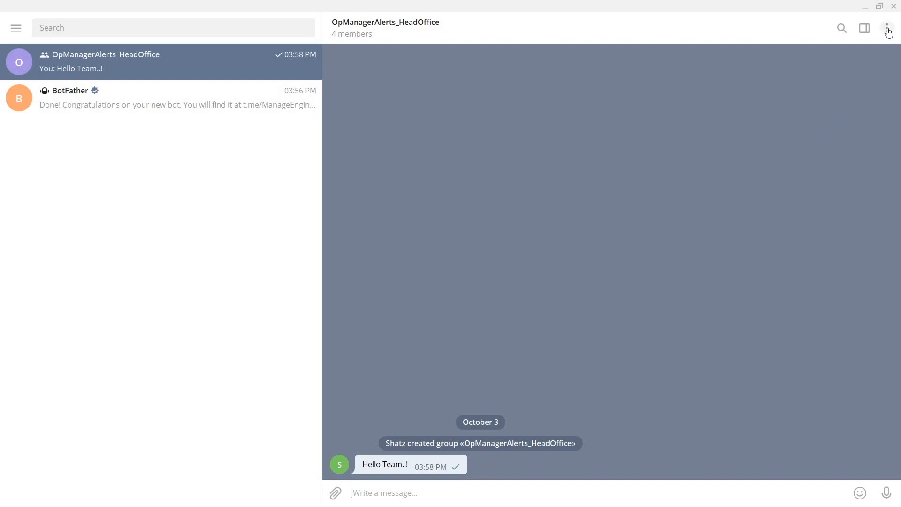
Add the OPMANAGERALARMS bot (OpManager_bot) to the group via Add Members.
{"action": "left_click", "coordinate": [887, 27]}
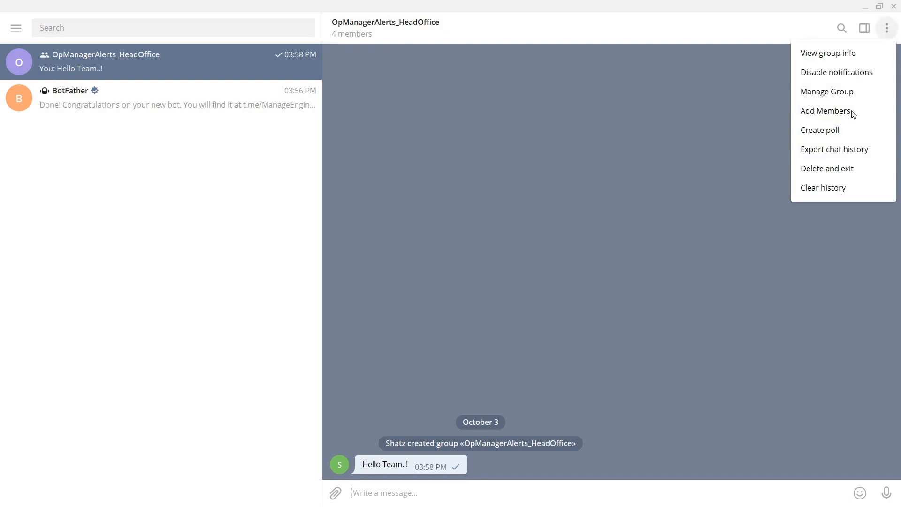
{"action": "mouse_move", "coordinate": [827, 111]}
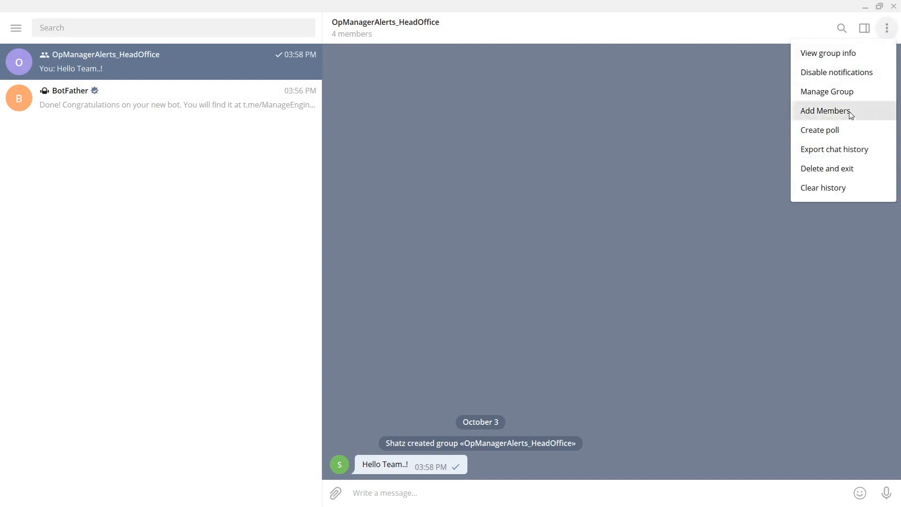
{"action": "left_click", "coordinate": [825, 111]}
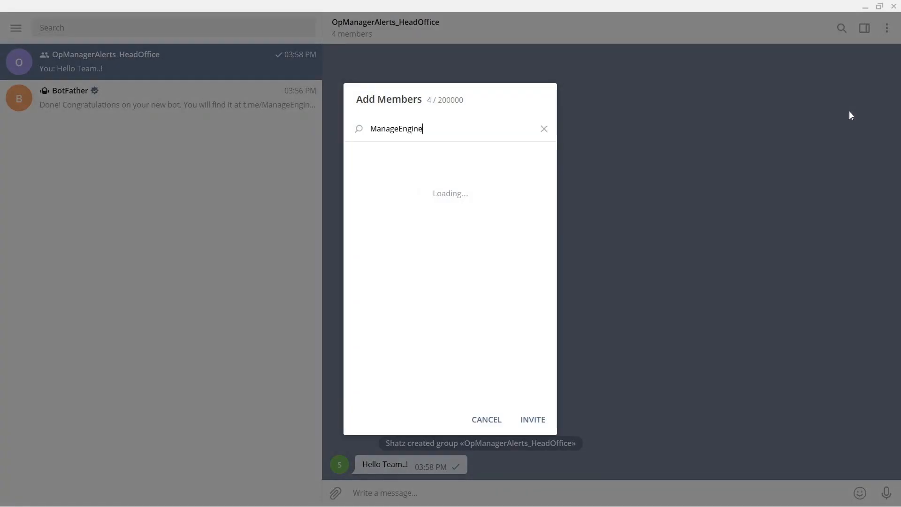
{"action": "type", "text": "OpManager_bot"}
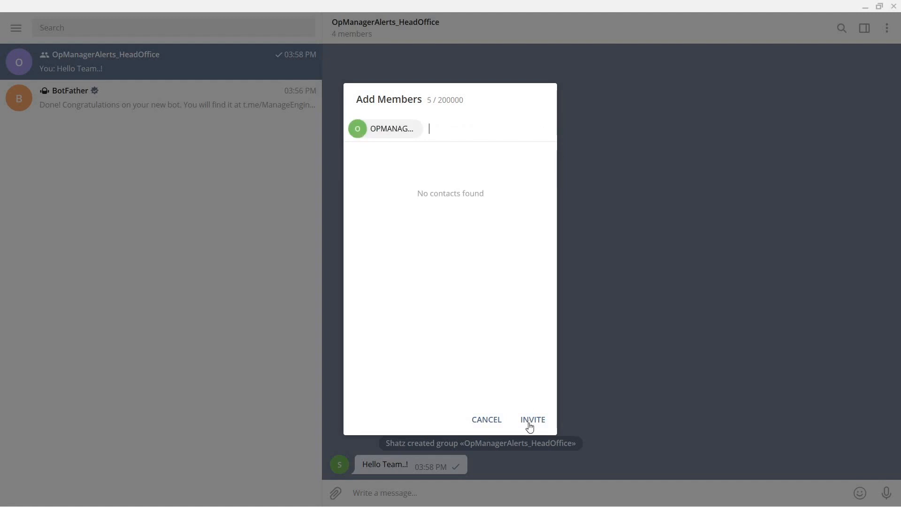
{"action": "left_click", "coordinate": [531, 418]}
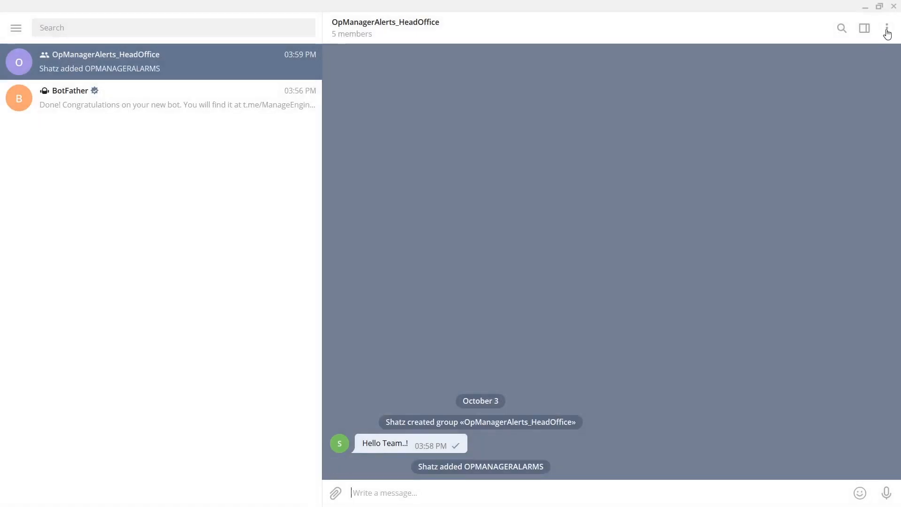
Go to the group's info and its Manage Group settings.
{"action": "left_click", "coordinate": [887, 27]}
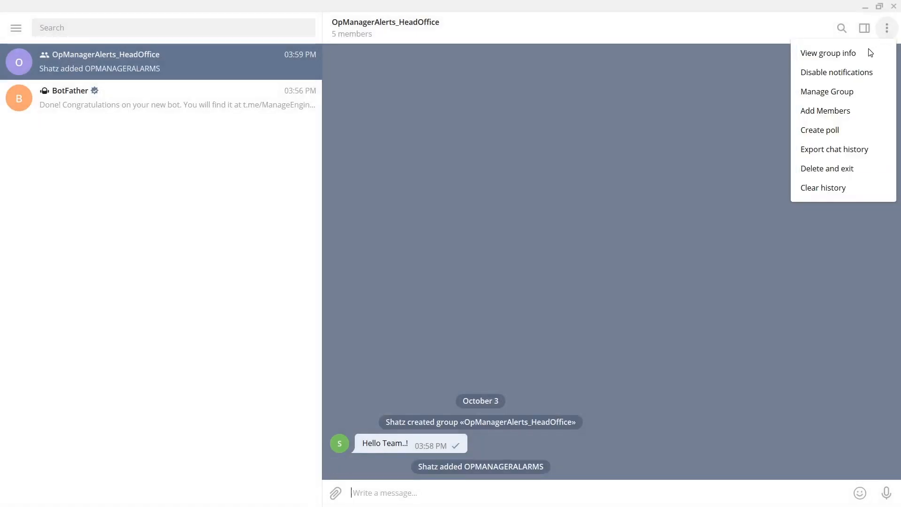
{"action": "left_click", "coordinate": [828, 53]}
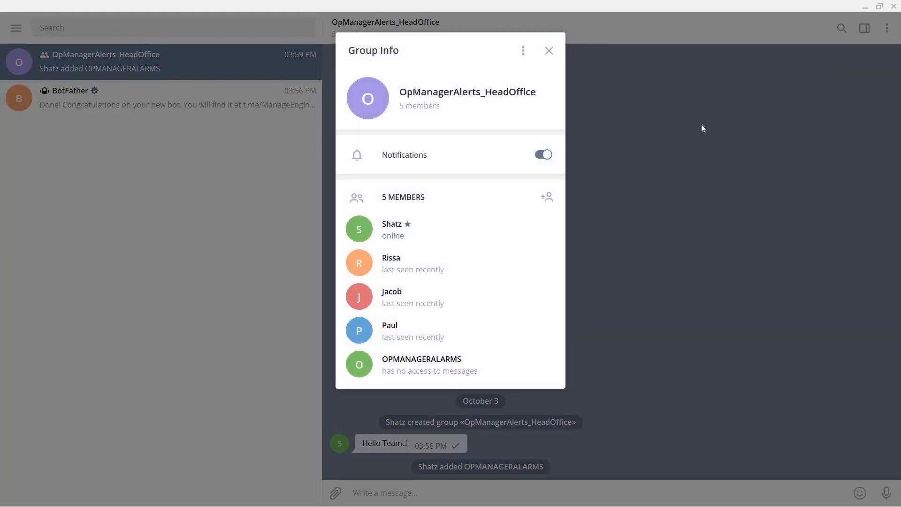
{"action": "mouse_move", "coordinate": [523, 55]}
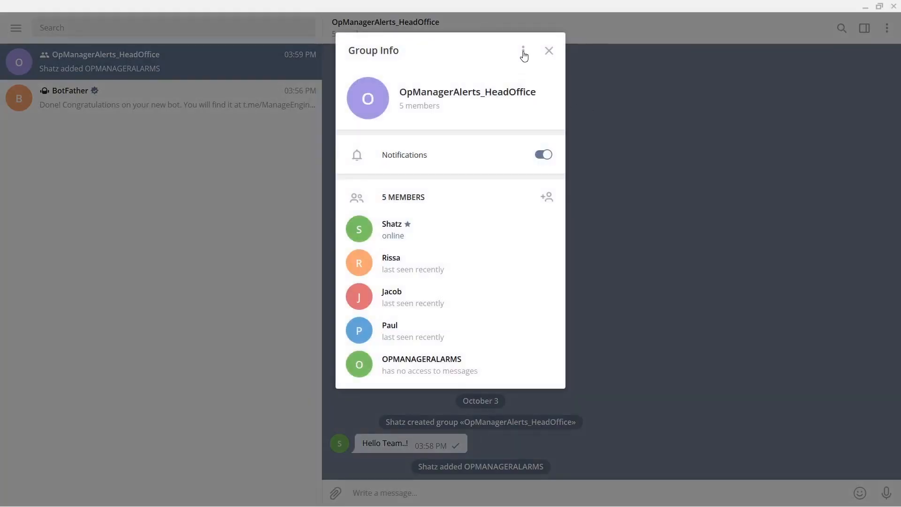
{"action": "left_click", "coordinate": [523, 50]}
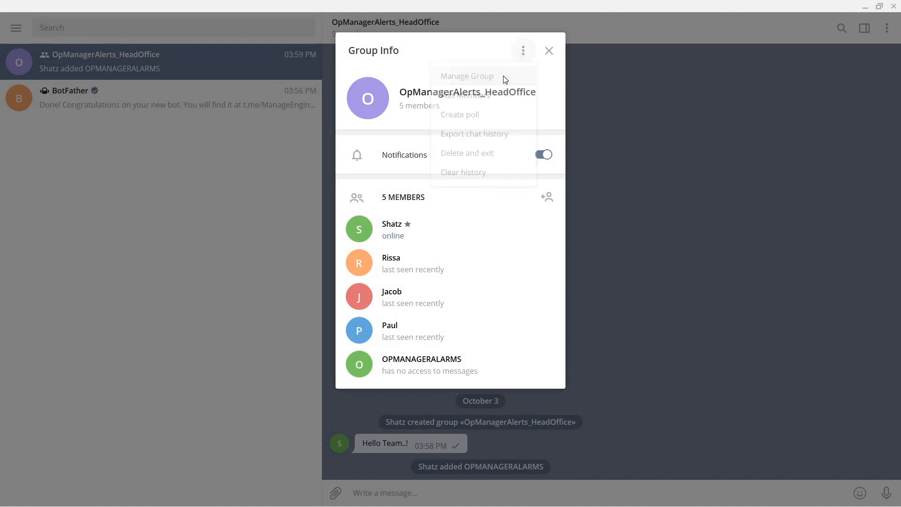
{"action": "left_click", "coordinate": [468, 75]}
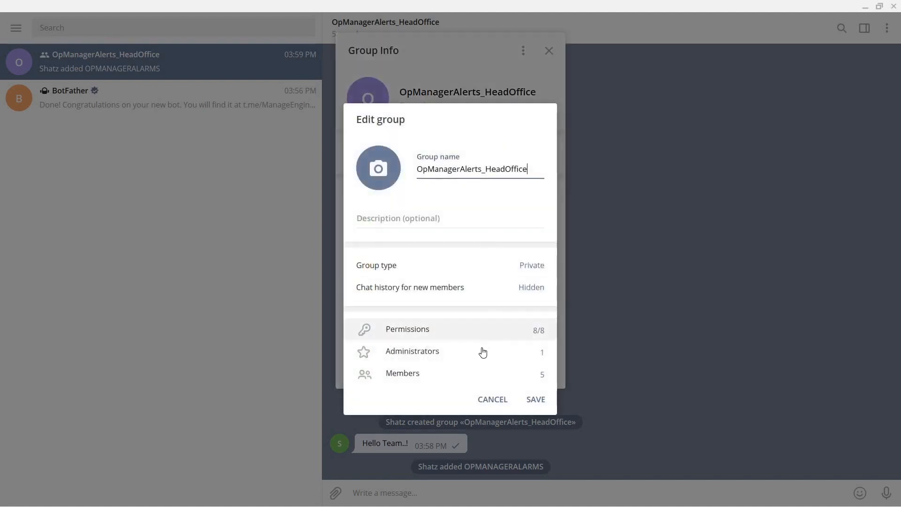
Add OPMANAGERALARMS as a group administrator and save its rights.
{"action": "left_click", "coordinate": [413, 351]}
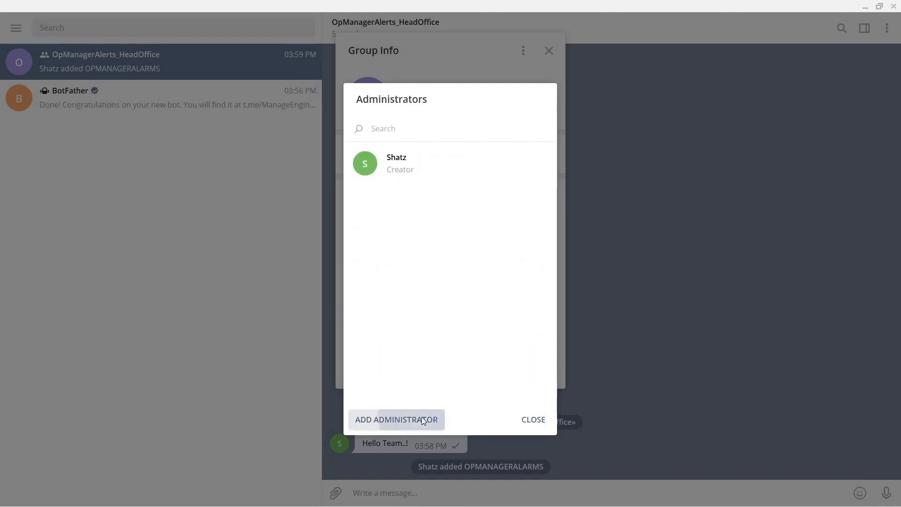
{"action": "left_click", "coordinate": [396, 419]}
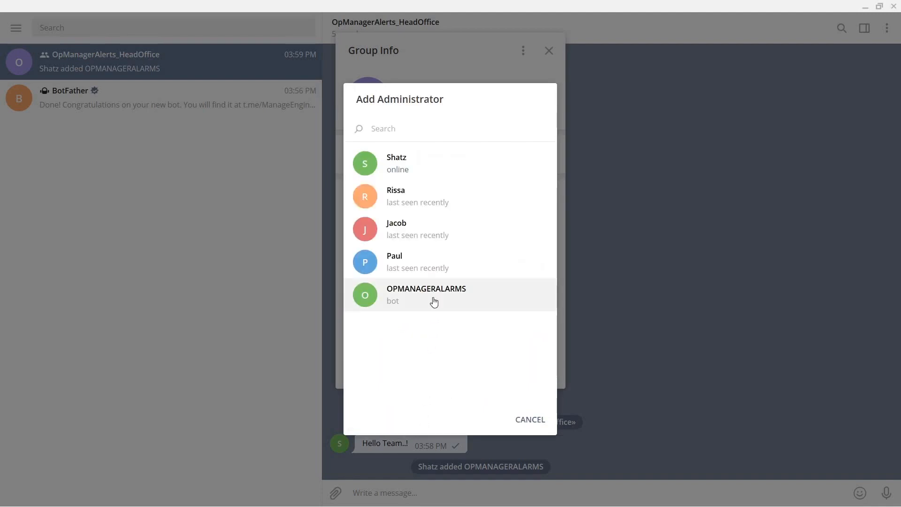
{"action": "left_click", "coordinate": [427, 294]}
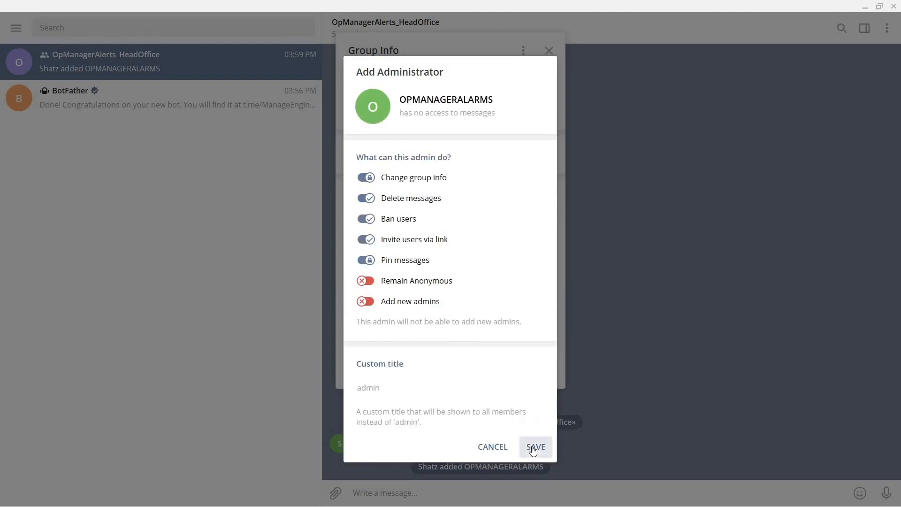
{"action": "left_click", "coordinate": [535, 447]}
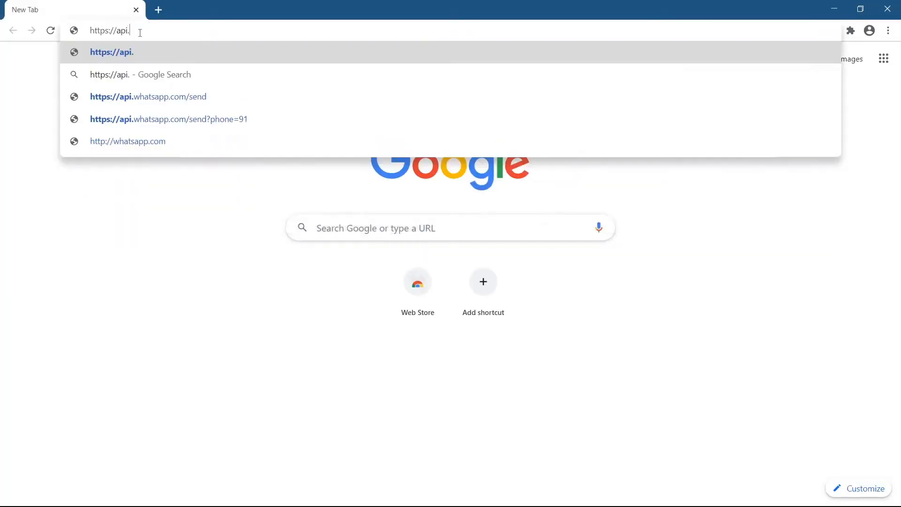
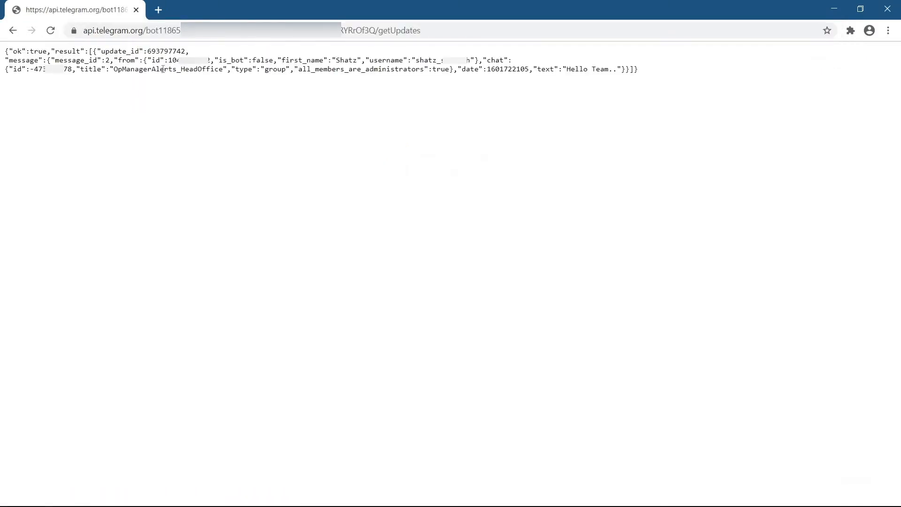
{"action": "double_click", "coordinate": [147, 68]}
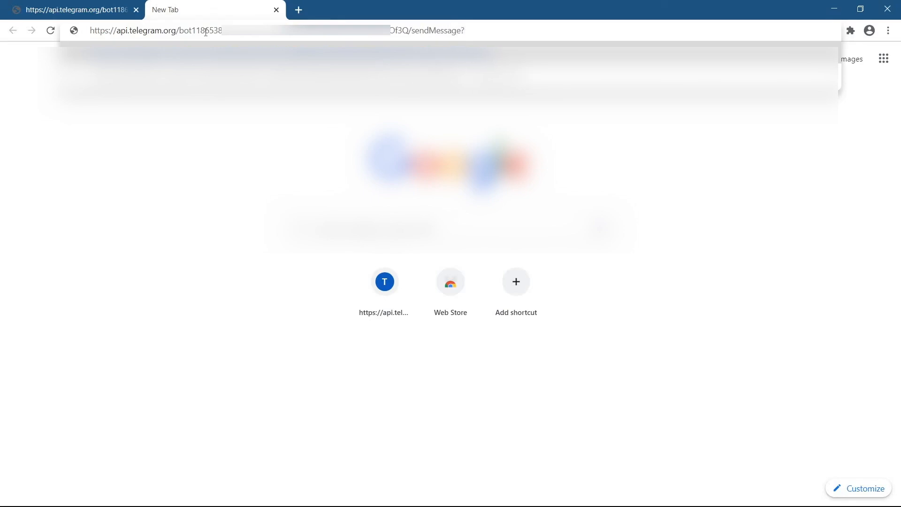
Build the sendMessage URL with chat_id=-47...78 and text=TestingOpManagerAlertsGroup.
{"action": "type", "text": "chat_id="}
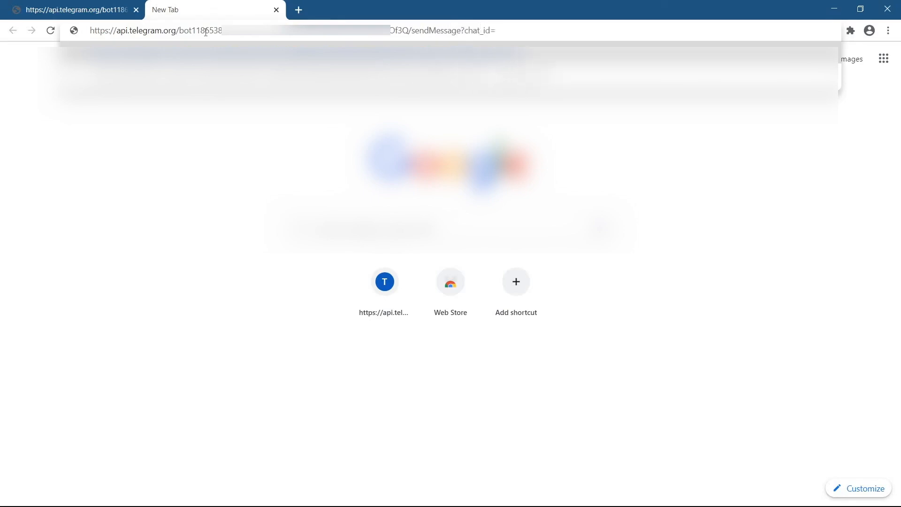
{"action": "type", "text": "-47"}
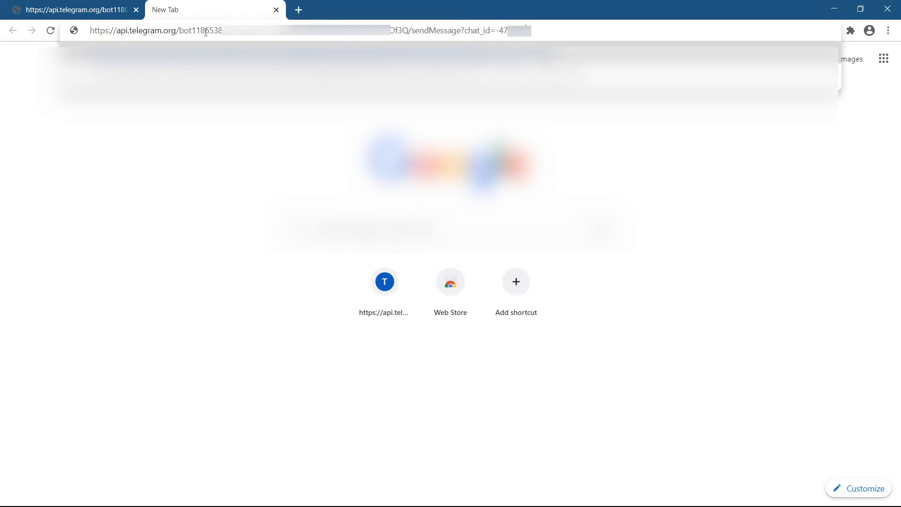
{"action": "type", "text": "78&text=TestingO"}
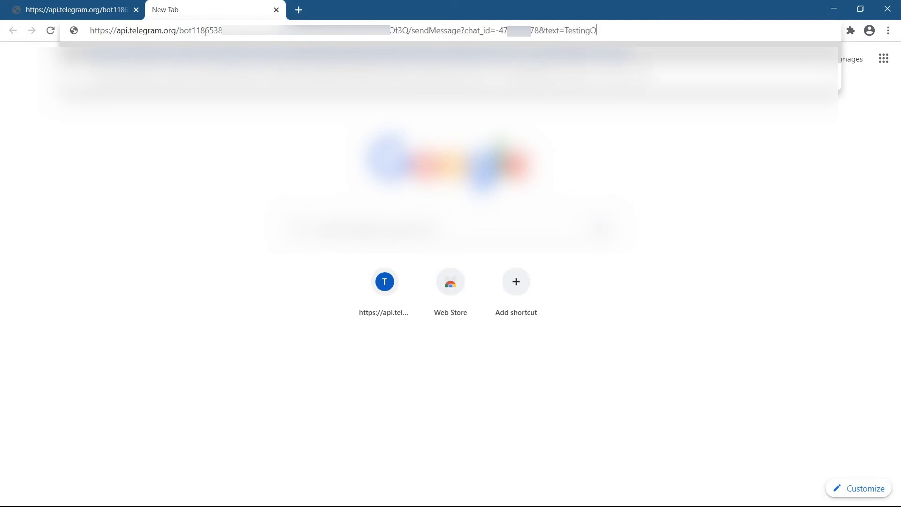
{"action": "type", "text": "pManagerAlertsGroup"}
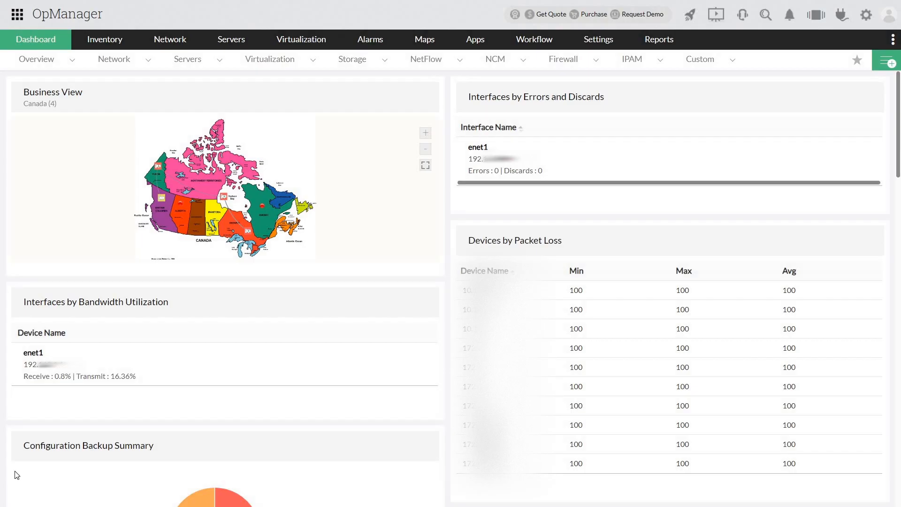
{"action": "mouse_move", "coordinate": [463, 140]}
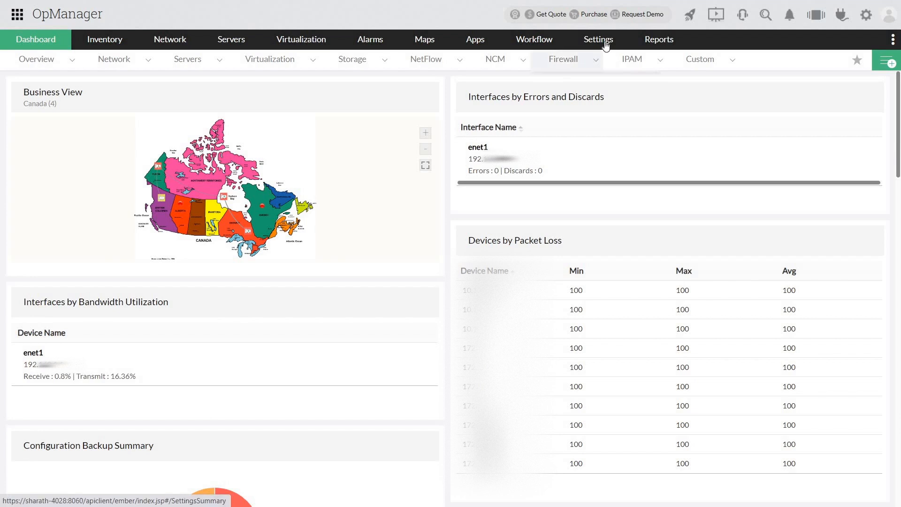
In Settings > Notifications, create a notification profile of the Invoke a Webhook type.
{"action": "left_click", "coordinate": [598, 39]}
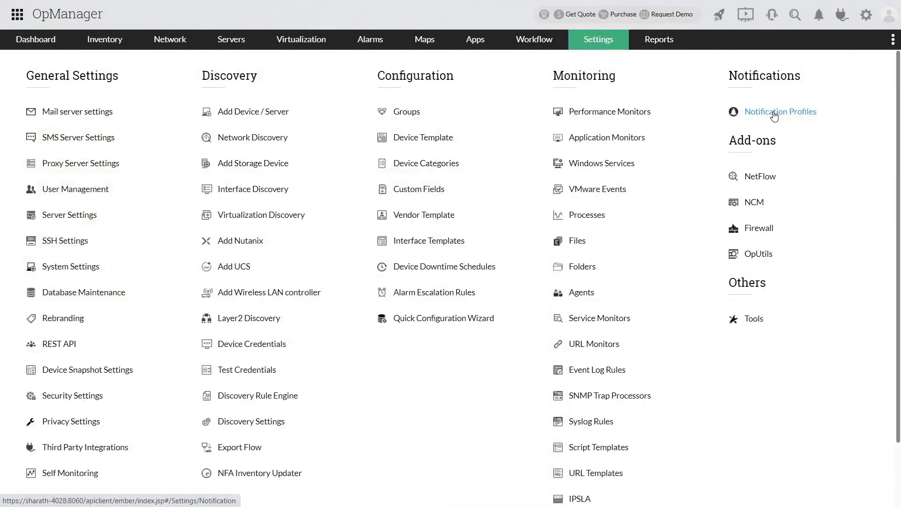
{"action": "left_click", "coordinate": [780, 111]}
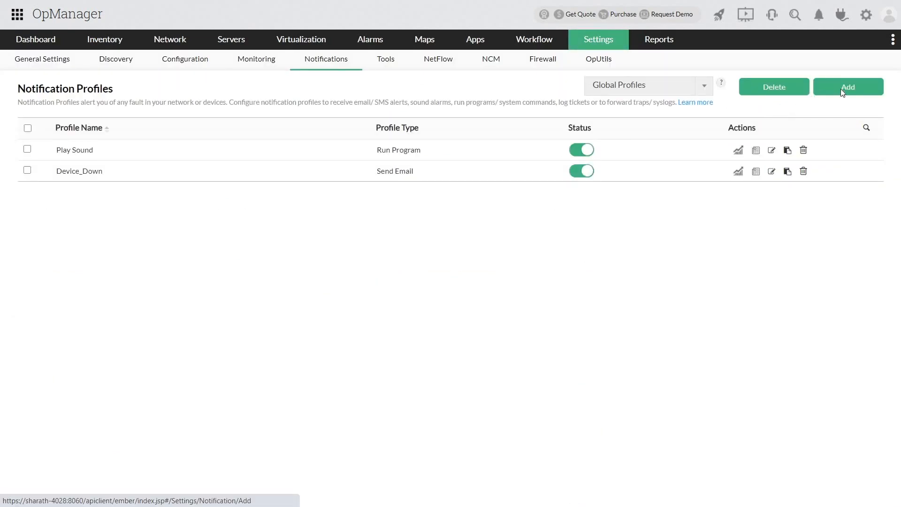
{"action": "left_click", "coordinate": [848, 86]}
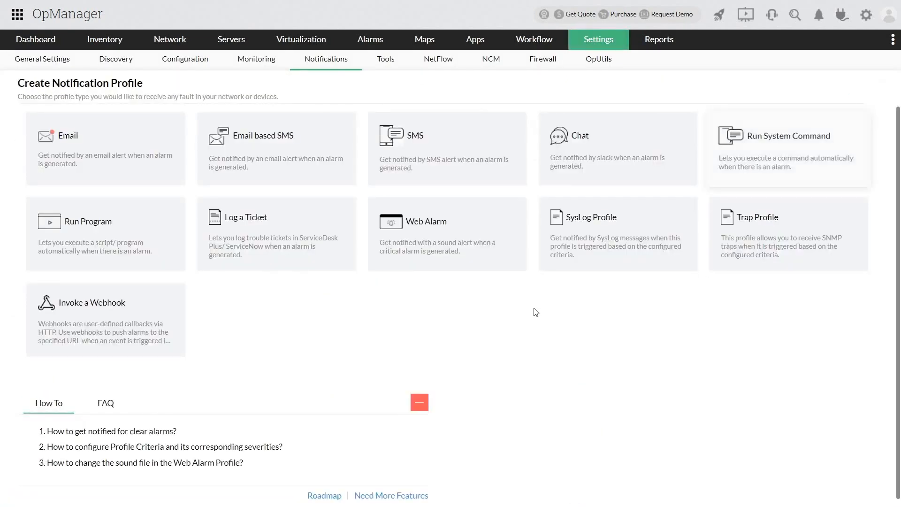
{"action": "mouse_move", "coordinate": [153, 306]}
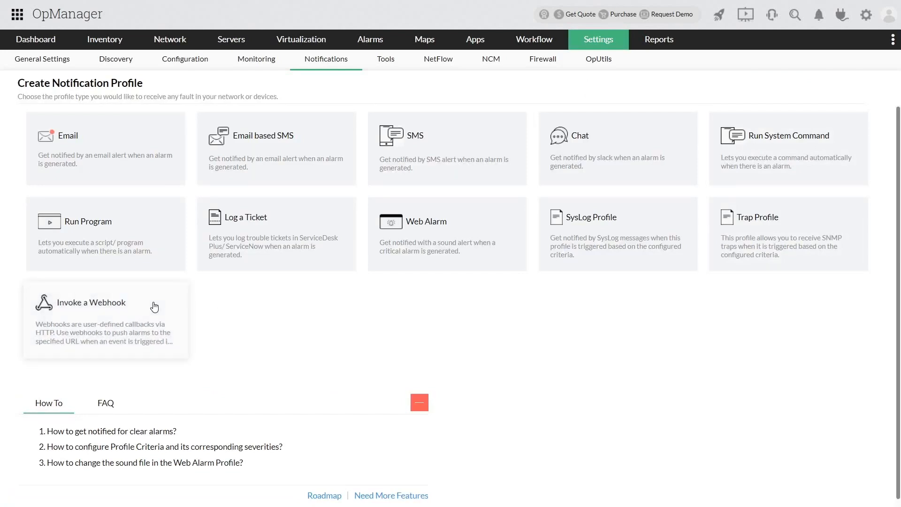
{"action": "left_click", "coordinate": [91, 302]}
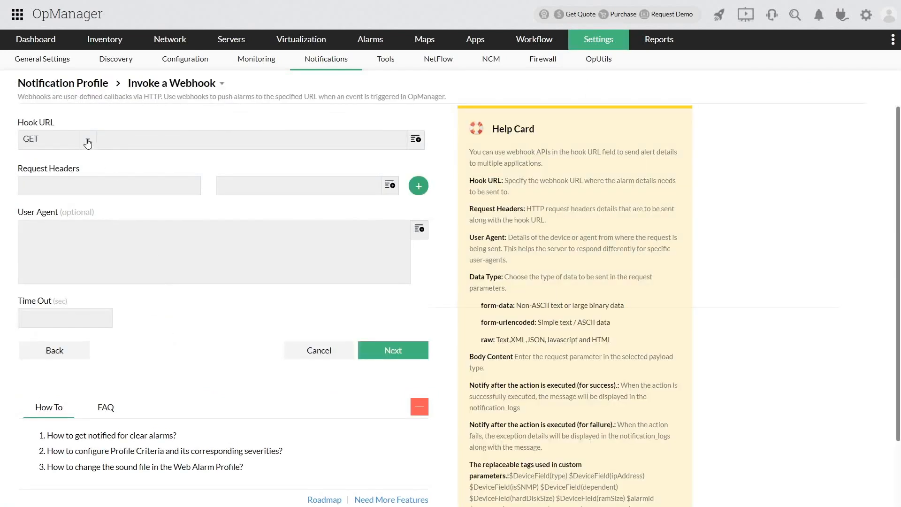
Use POST to the Telegram bot sendMessage URL with form-urlencoded data type.
{"action": "left_click", "coordinate": [86, 139]}
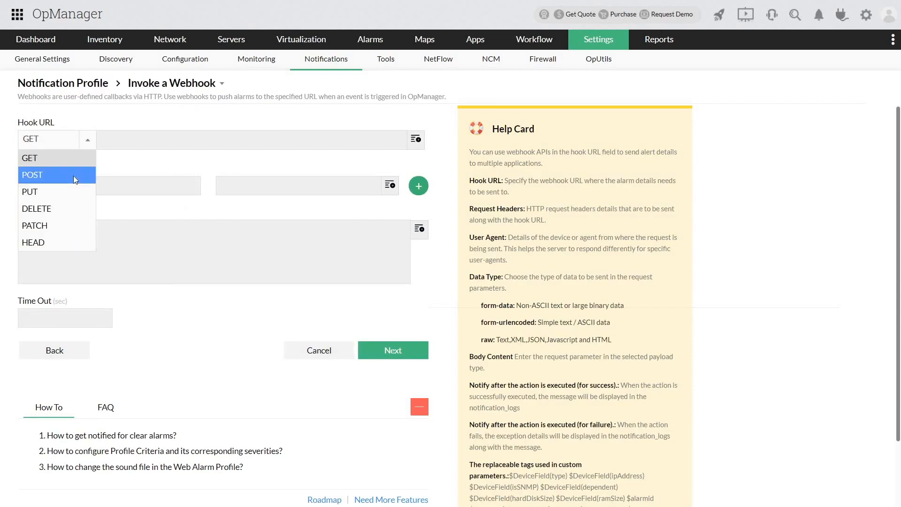
{"action": "left_click", "coordinate": [32, 174]}
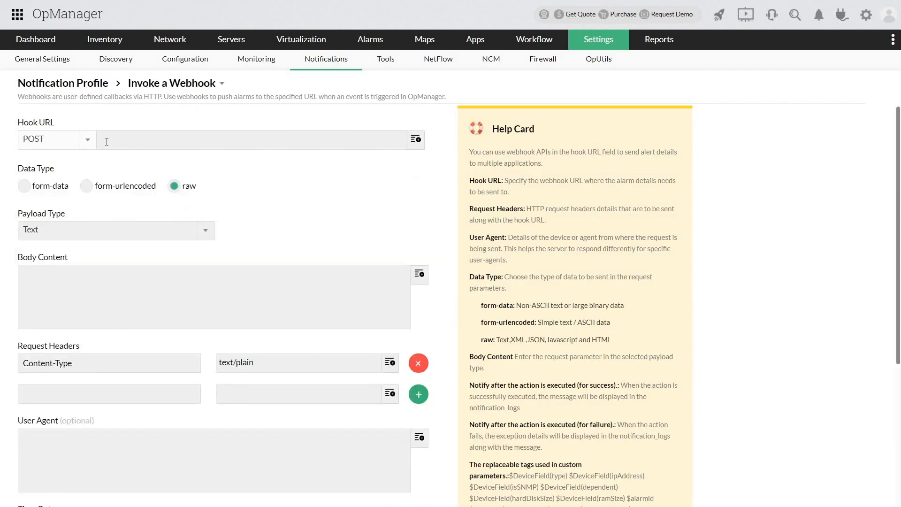
{"action": "type", "text": "https://api.telegram.org/bo"}
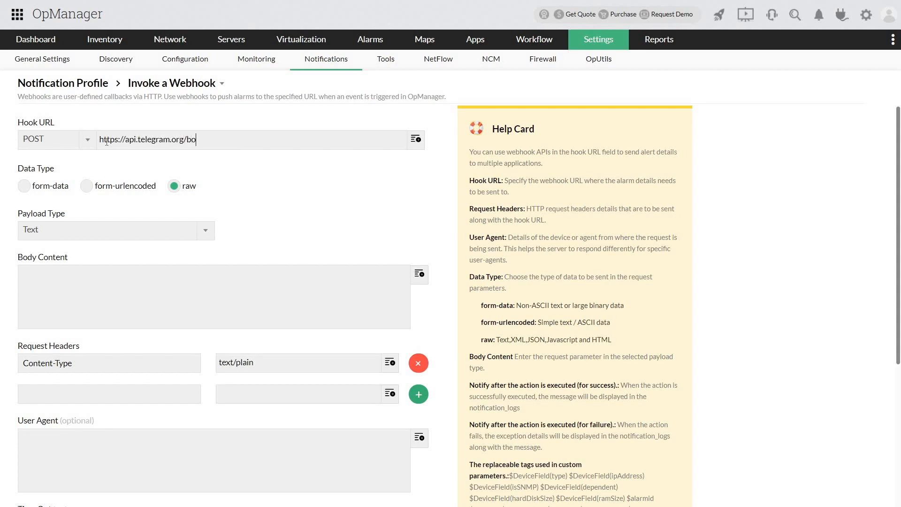
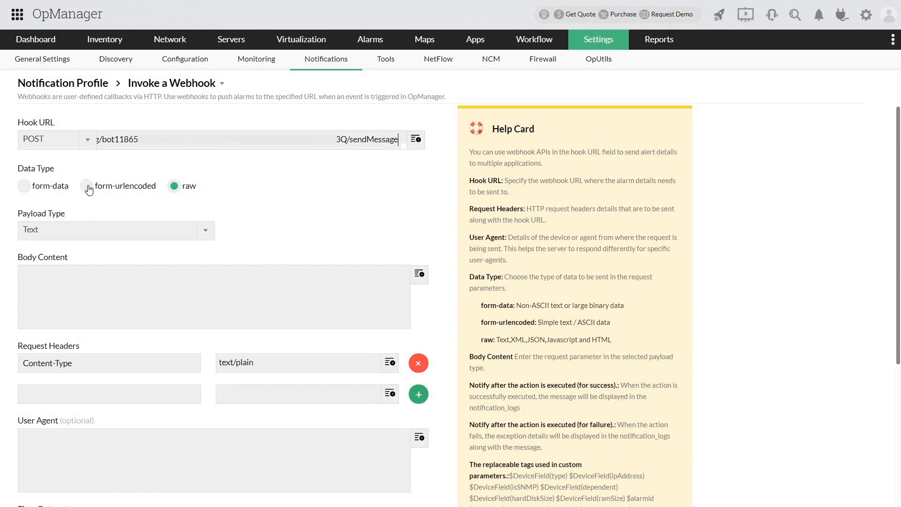
{"action": "left_click", "coordinate": [86, 186]}
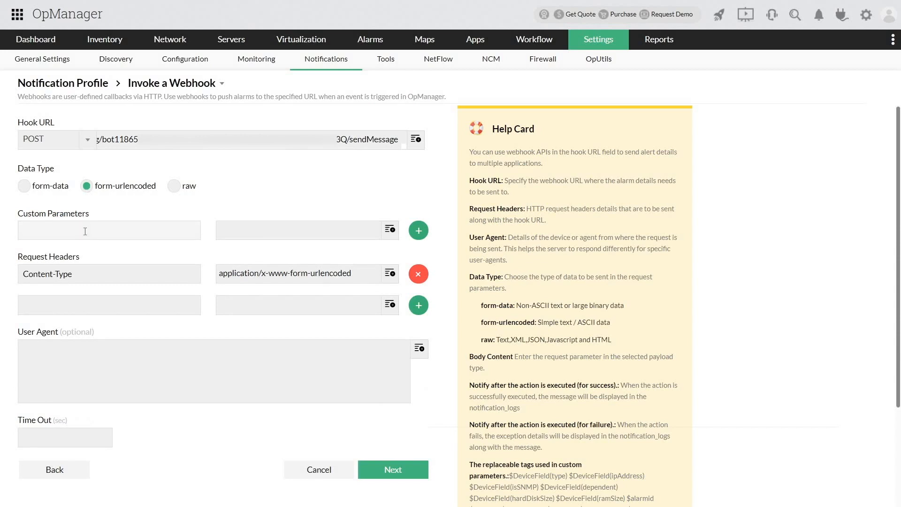
Add a chat_id custom parameter holding the Telegram chat ID starting -473.
{"action": "type", "text": "chat"}
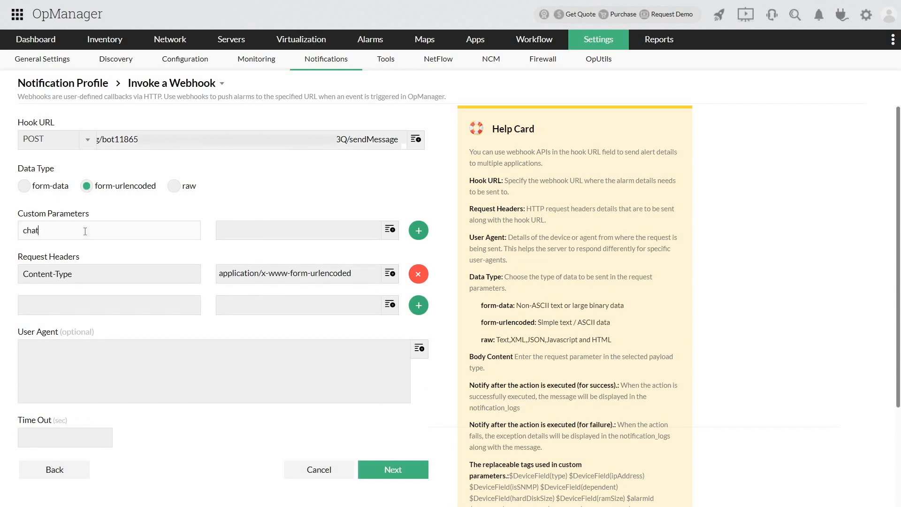
{"action": "type", "text": "_id"}
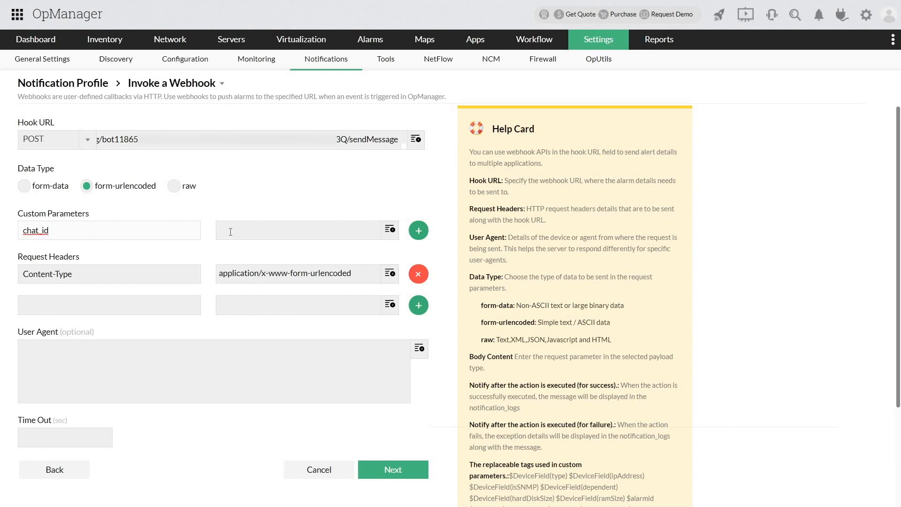
{"action": "type", "text": "-473"}
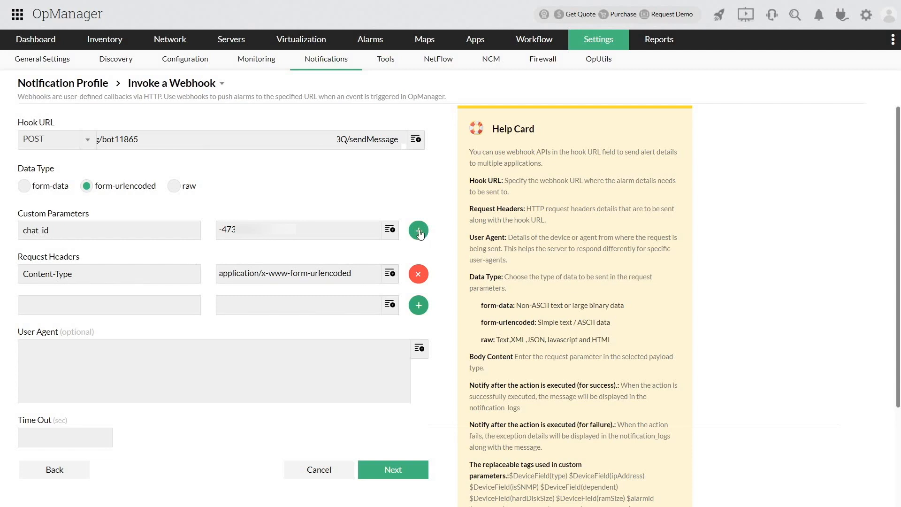
Add a text parameter built from device property tags with a 5-second timeout and continue.
{"action": "left_click", "coordinate": [419, 231]}
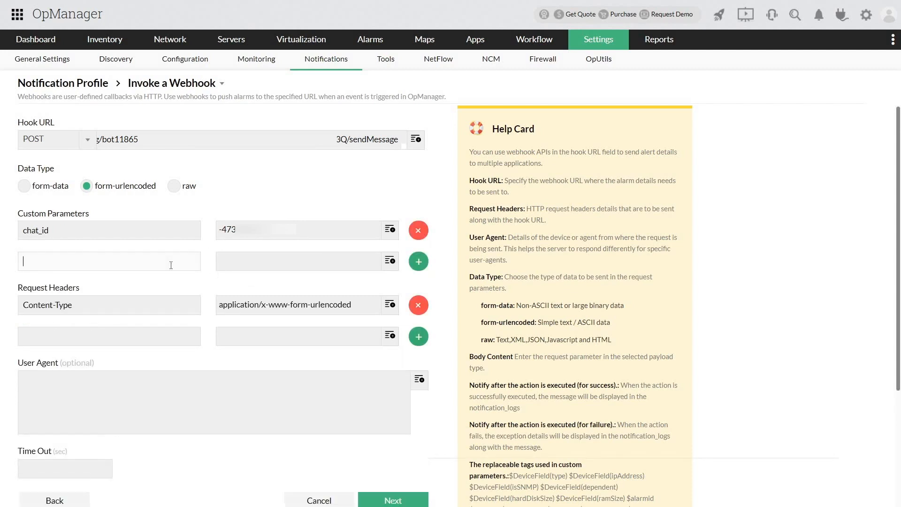
{"action": "type", "text": "text"}
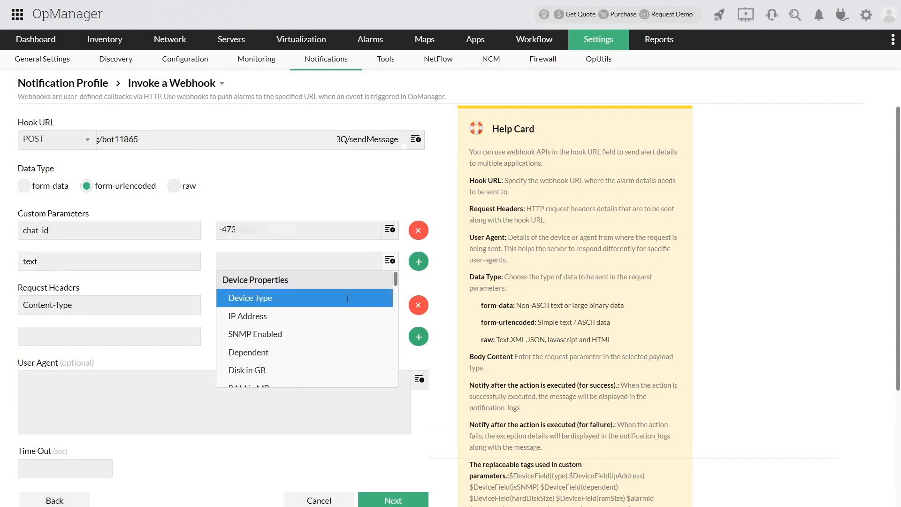
{"action": "left_click", "coordinate": [250, 297]}
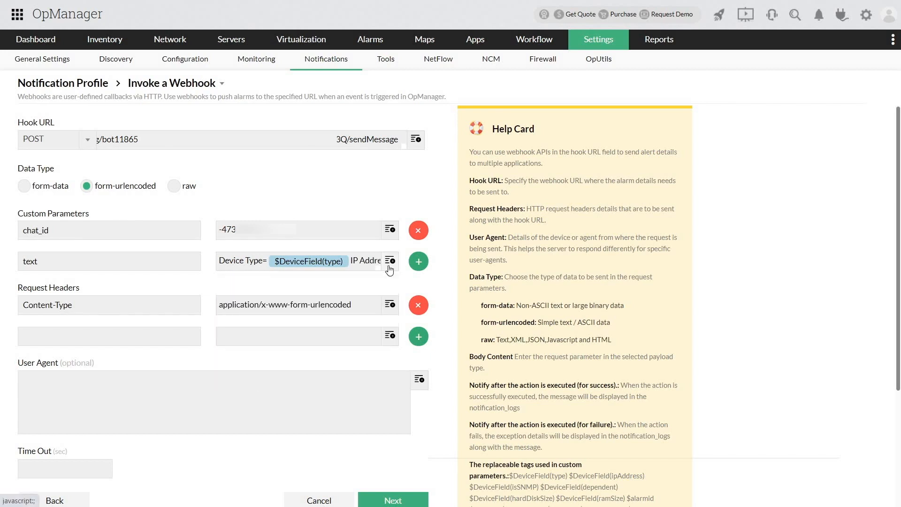
{"action": "scroll", "scroll_direction": "down", "scroll_amount": 3}
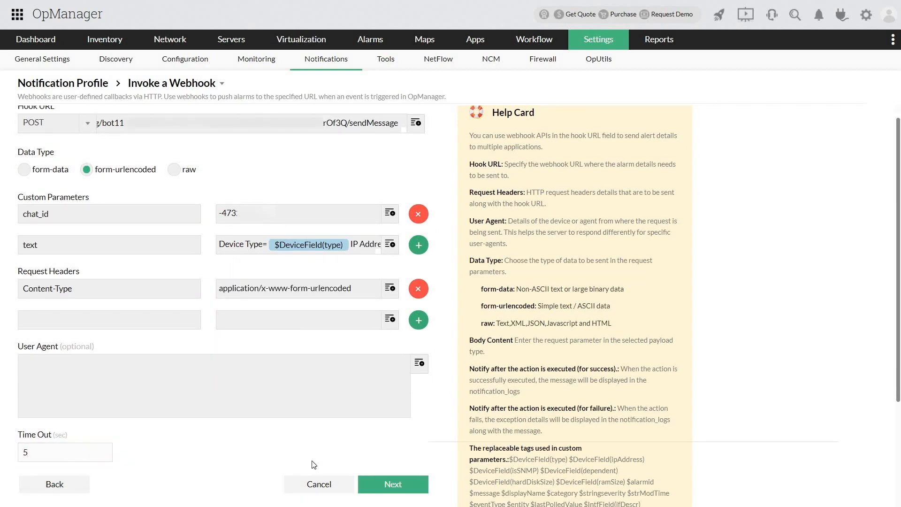
{"action": "left_click", "coordinate": [394, 485]}
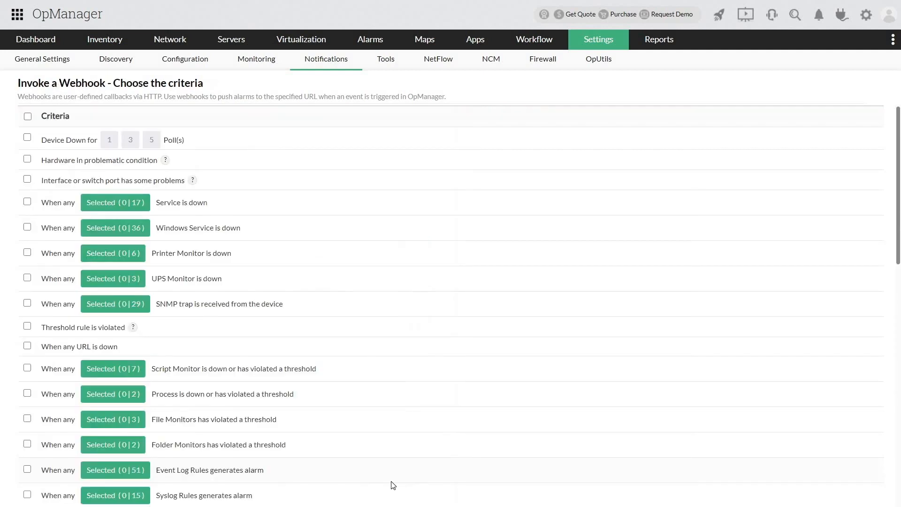
Trigger on Device Down for 1 poll, keeping default devices and the 24x7 time window.
{"action": "left_click", "coordinate": [27, 137]}
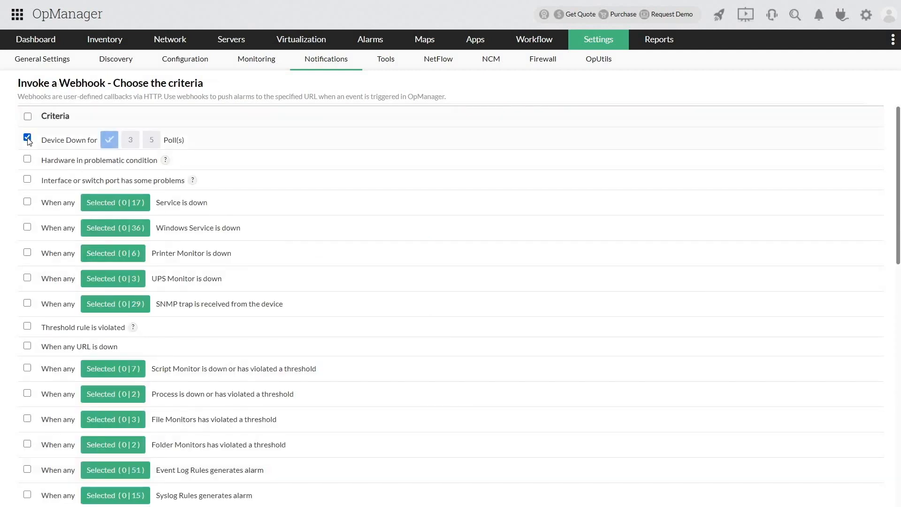
{"action": "scroll", "scroll_direction": "down", "scroll_amount": 3}
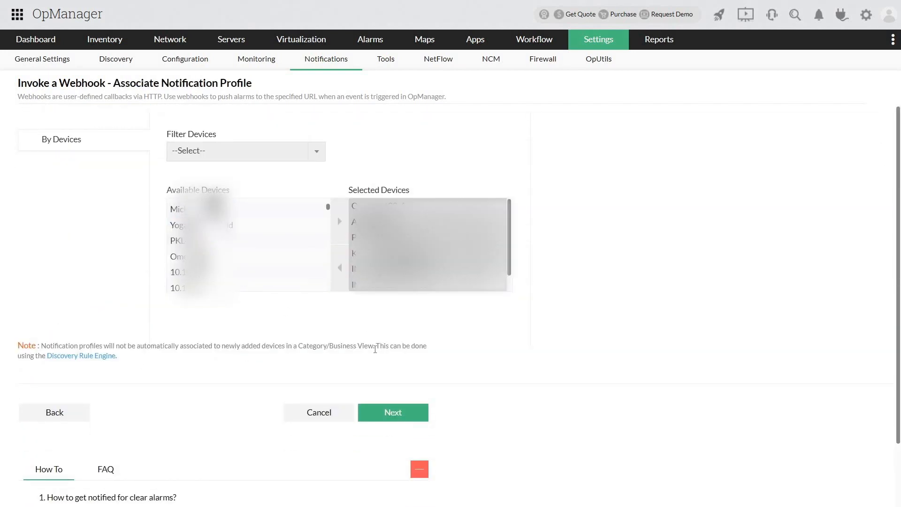
{"action": "left_click", "coordinate": [392, 412]}
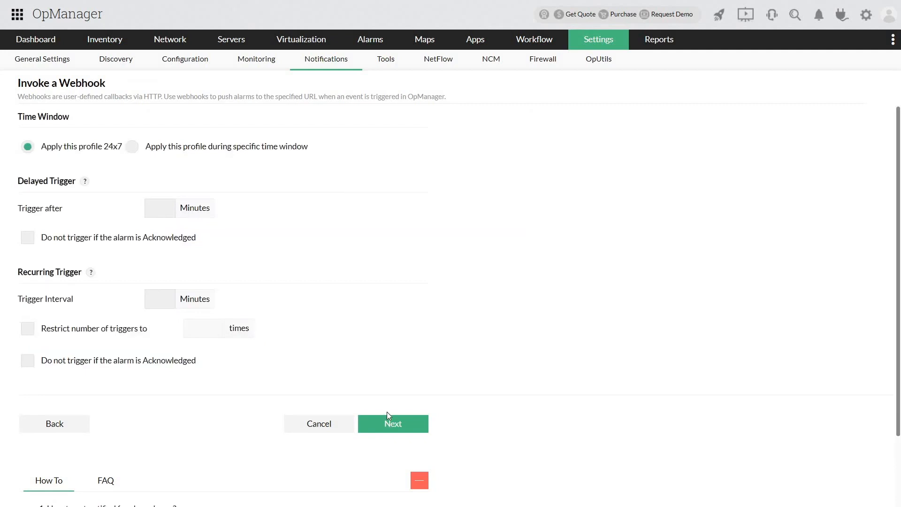
{"action": "left_click", "coordinate": [393, 423]}
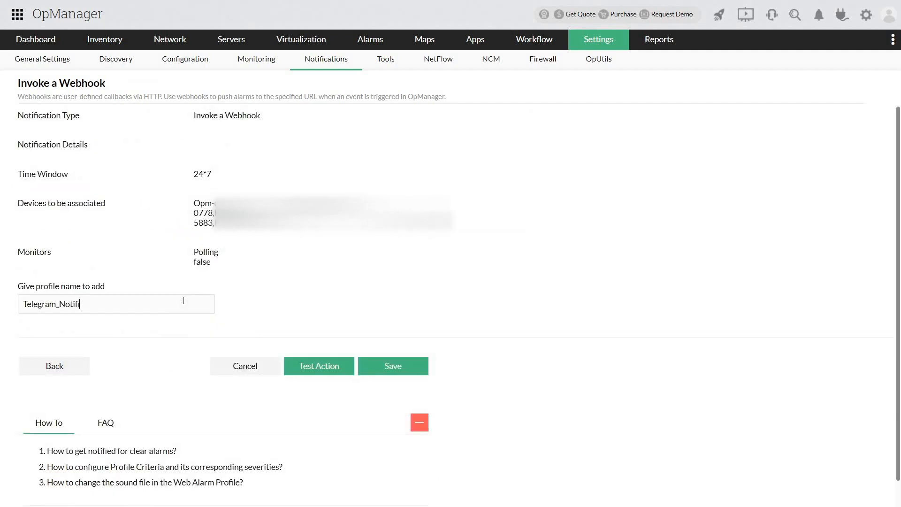
Name the profile Telegram_Notification and save it.
{"action": "left_click", "coordinate": [393, 365]}
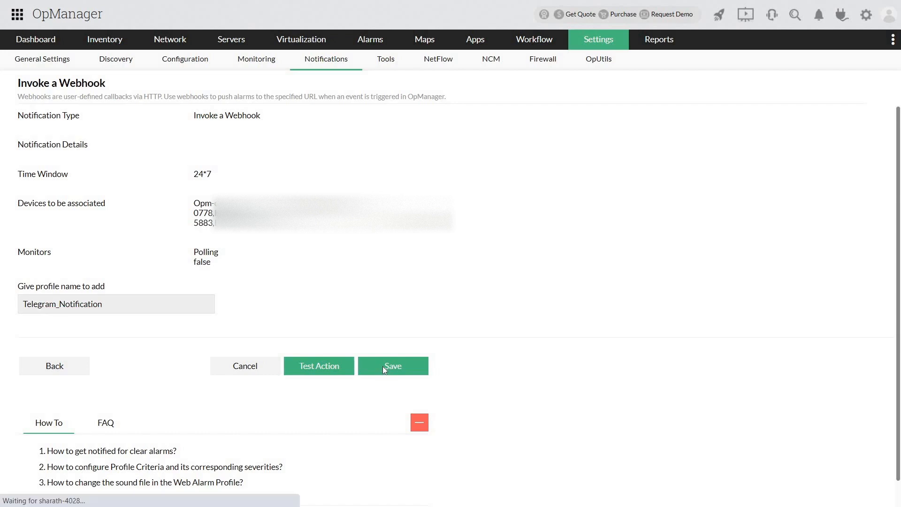
{"action": "left_click", "coordinate": [393, 365]}
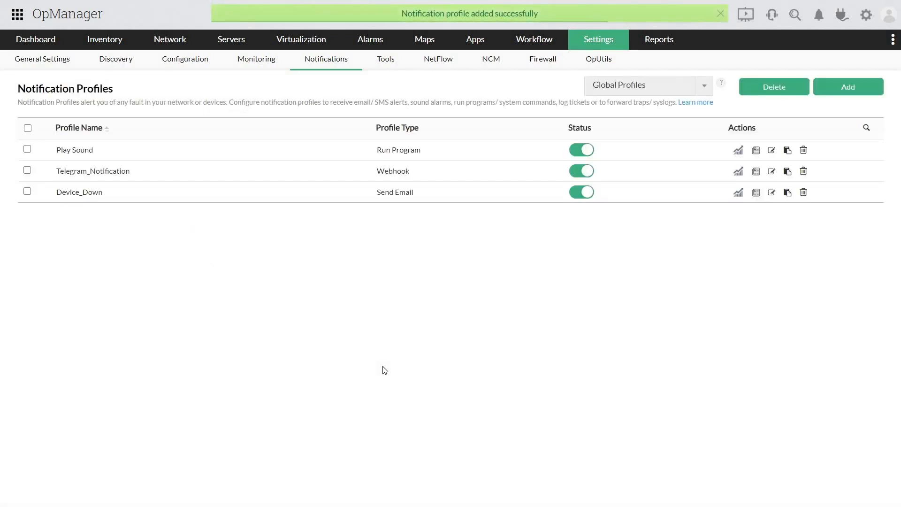